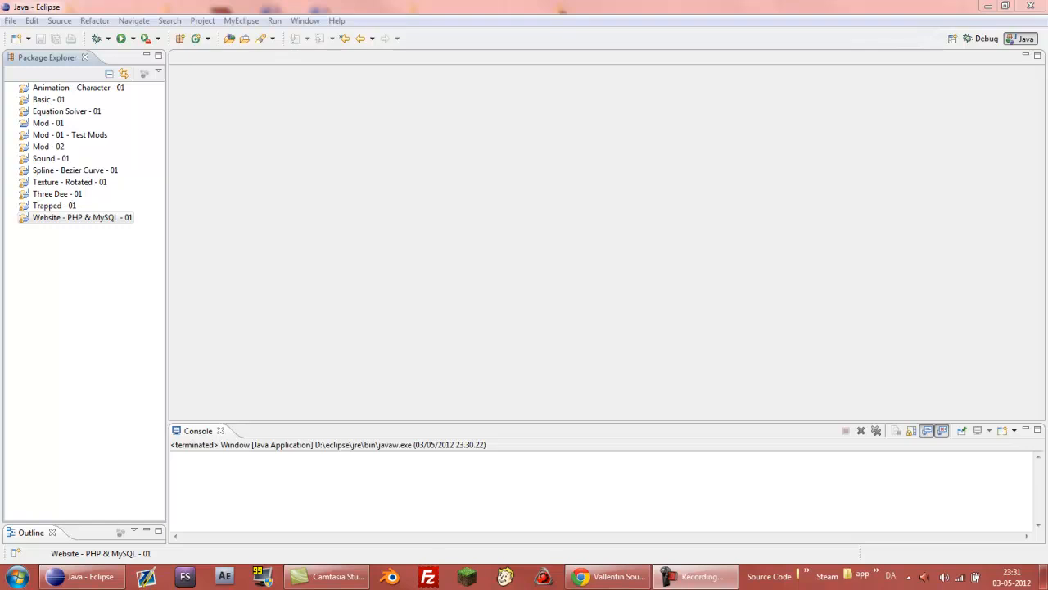
mouse_move(161, 262)
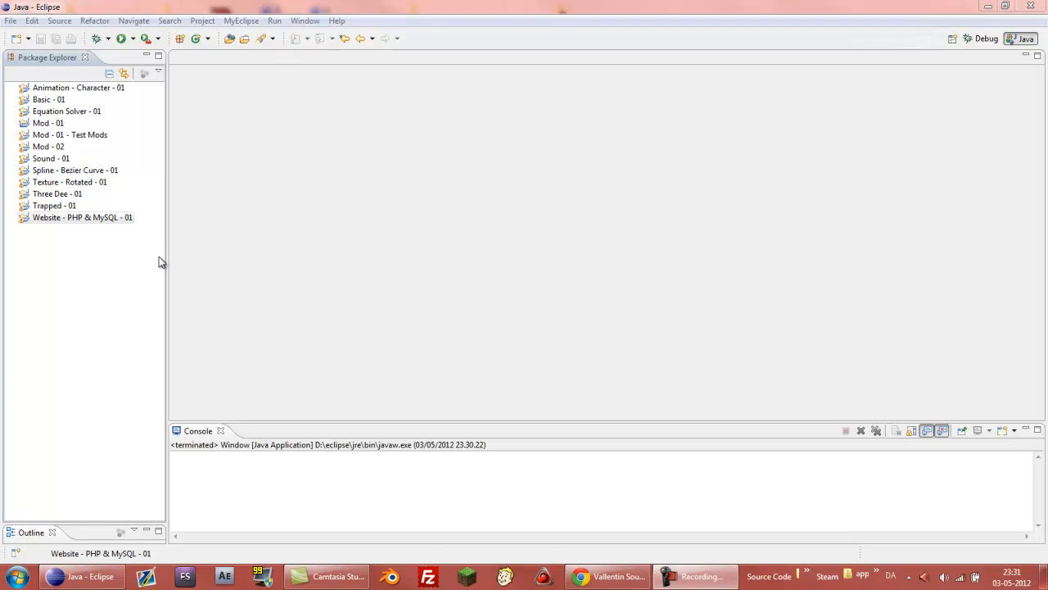
Reach the Create an Account form on vallentinsource.com via SIGN UP.
left_click(124, 72)
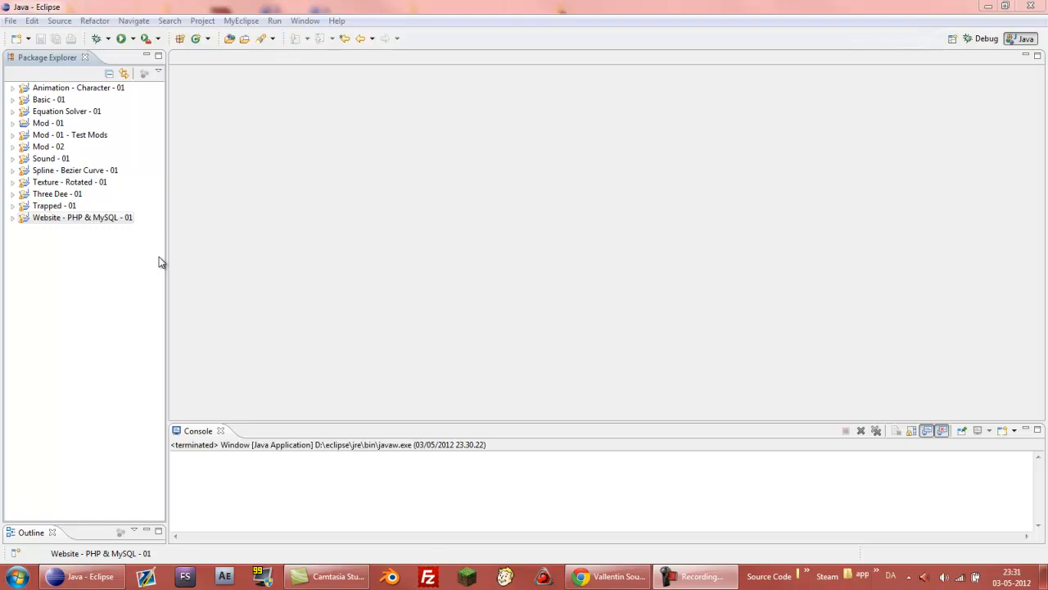
mouse_move(93, 231)
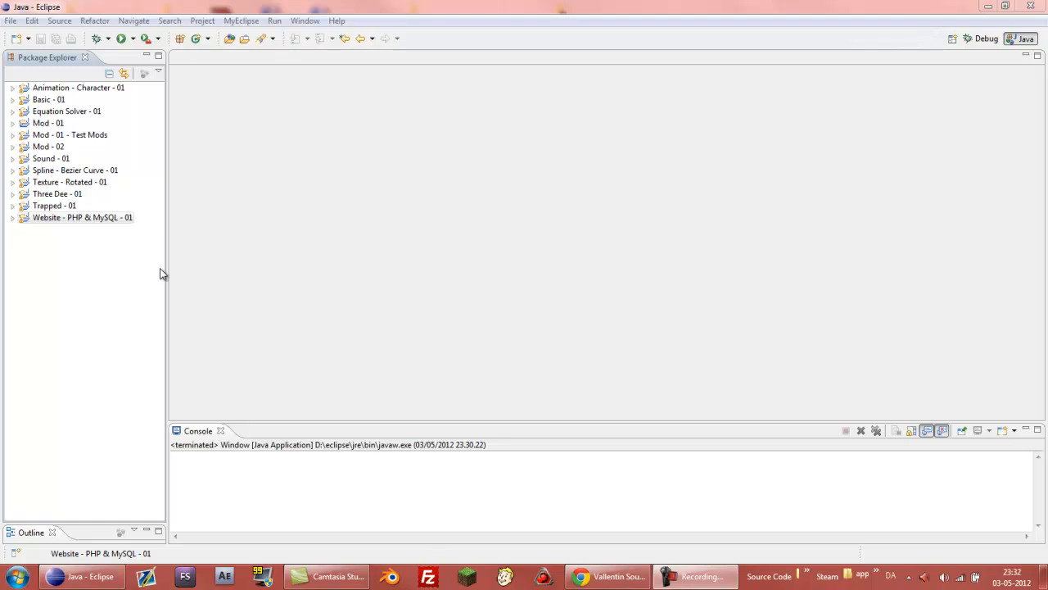
mouse_move(146, 244)
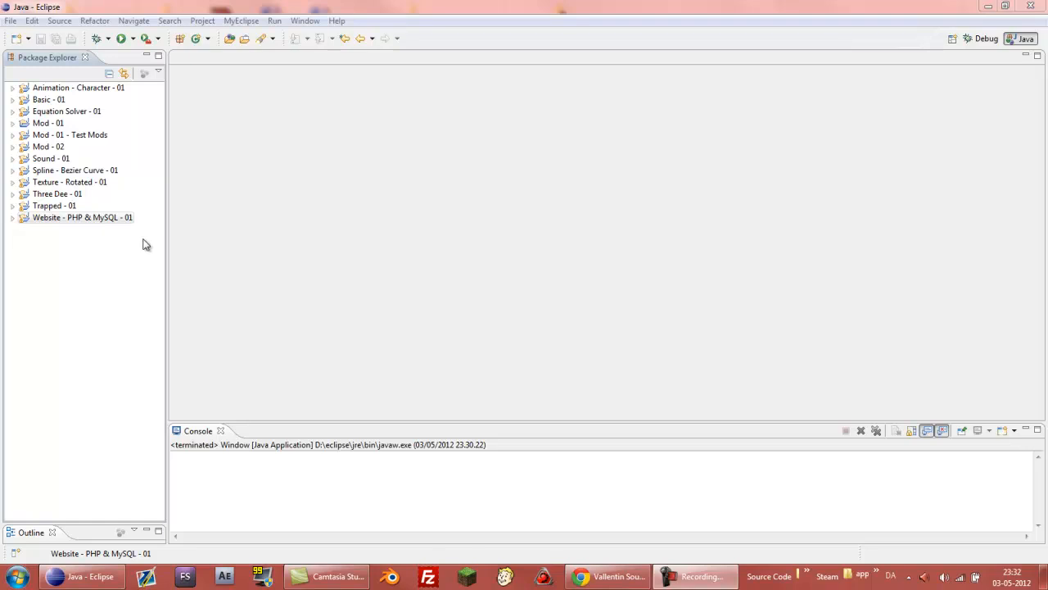
mouse_move(149, 236)
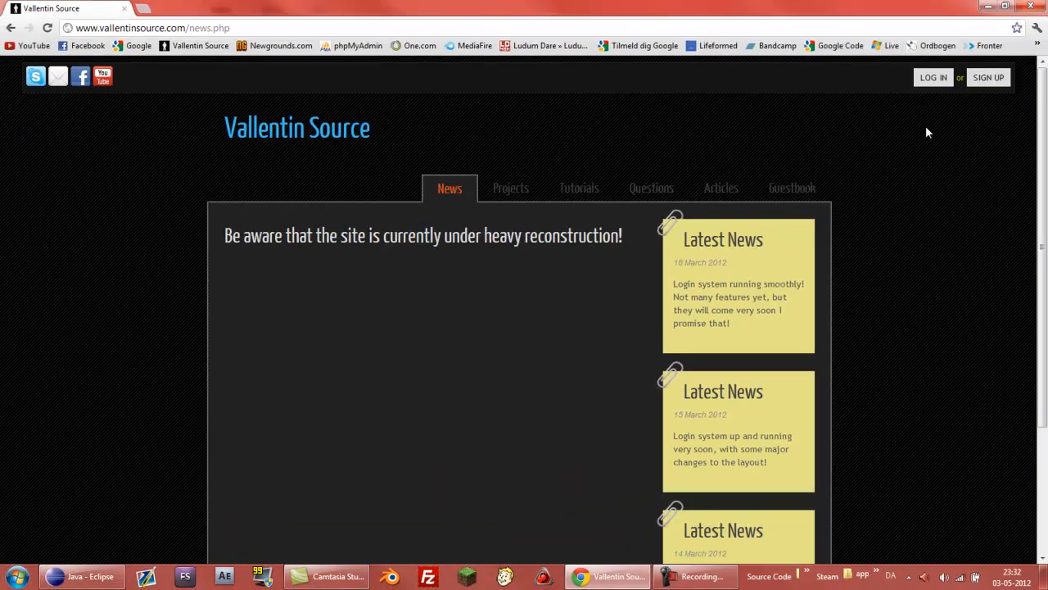
left_click(988, 77)
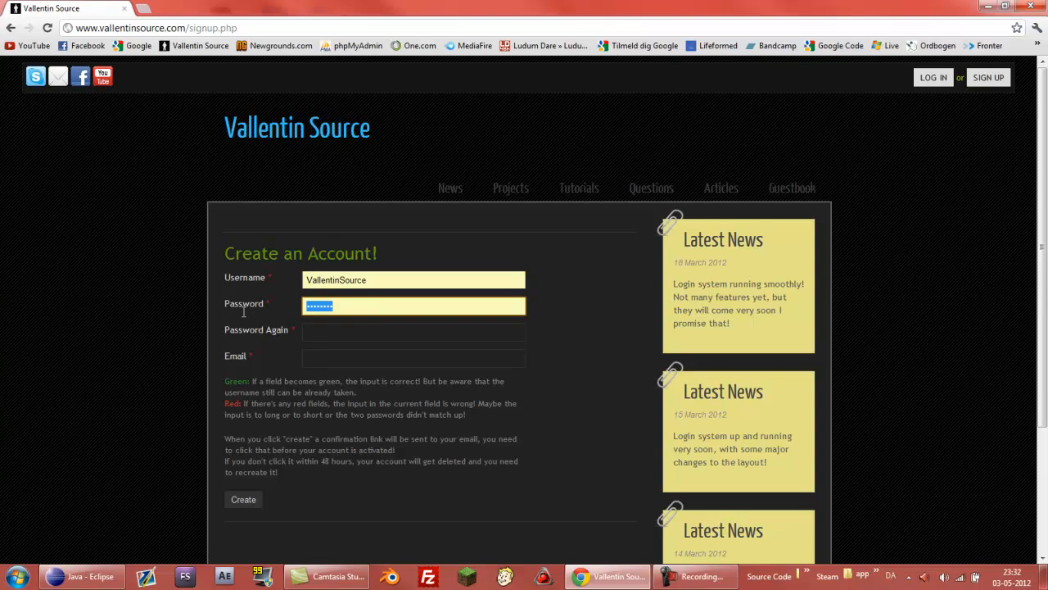
left_click(413, 331)
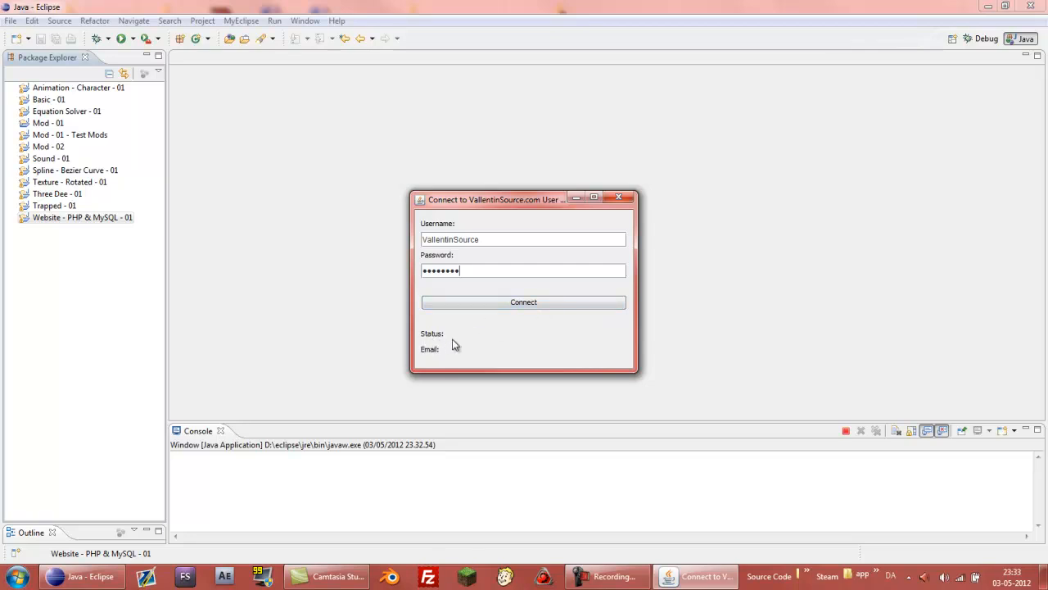
mouse_move(434, 343)
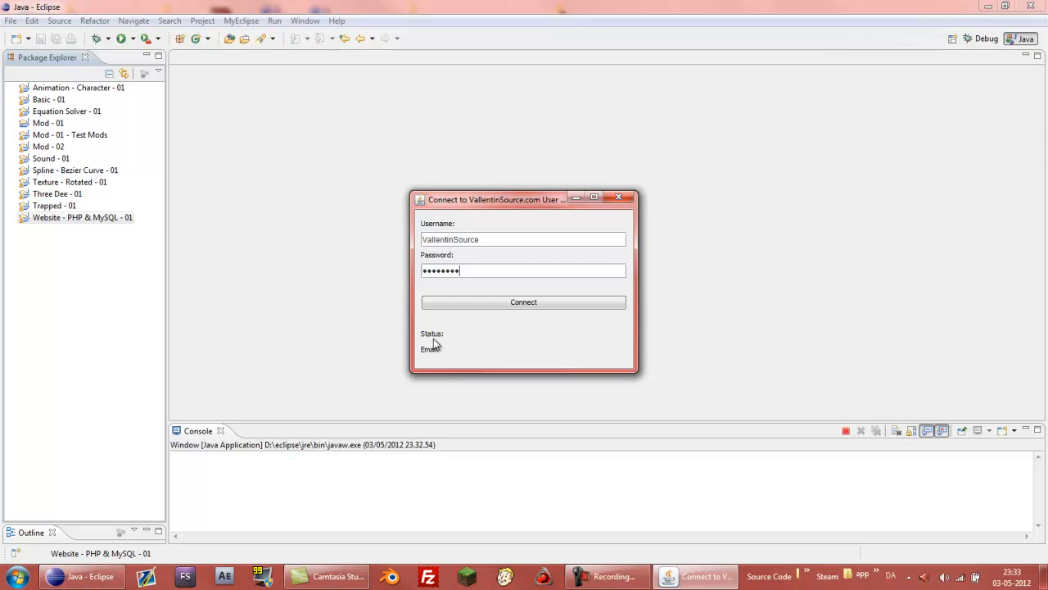
mouse_move(442, 339)
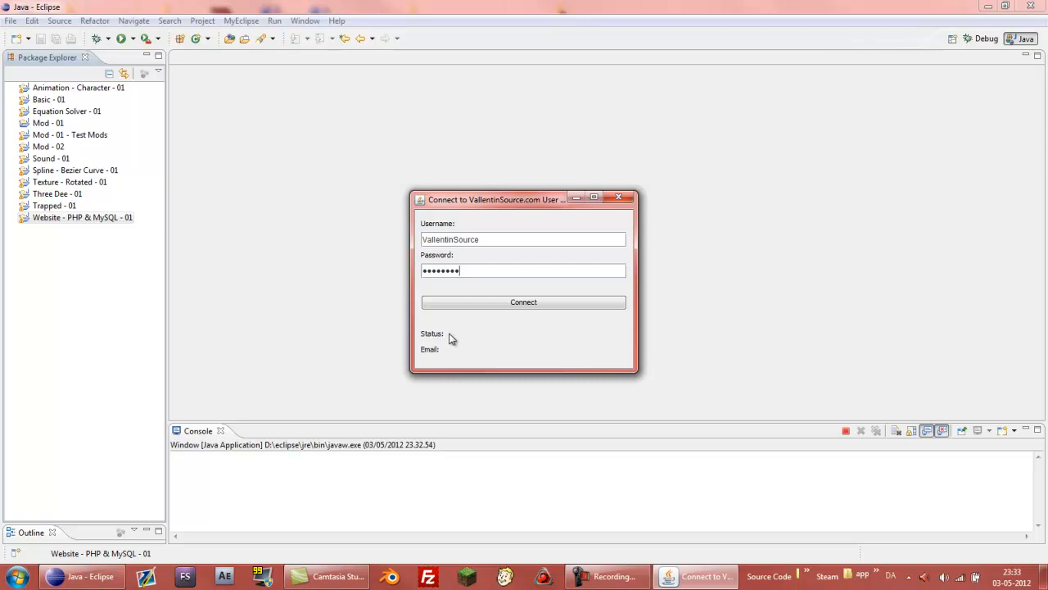
mouse_move(504, 346)
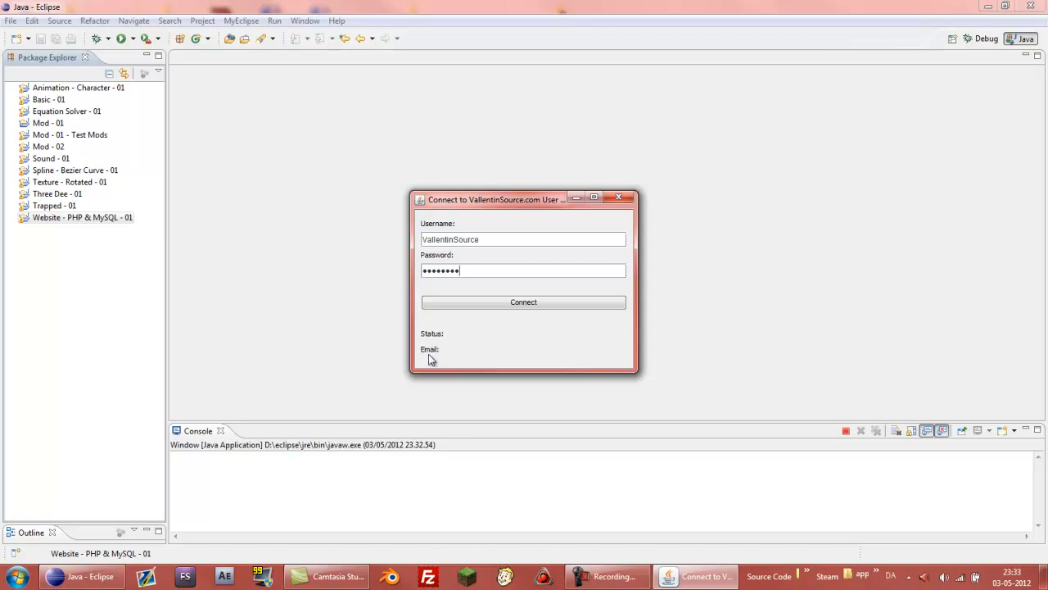
mouse_move(457, 362)
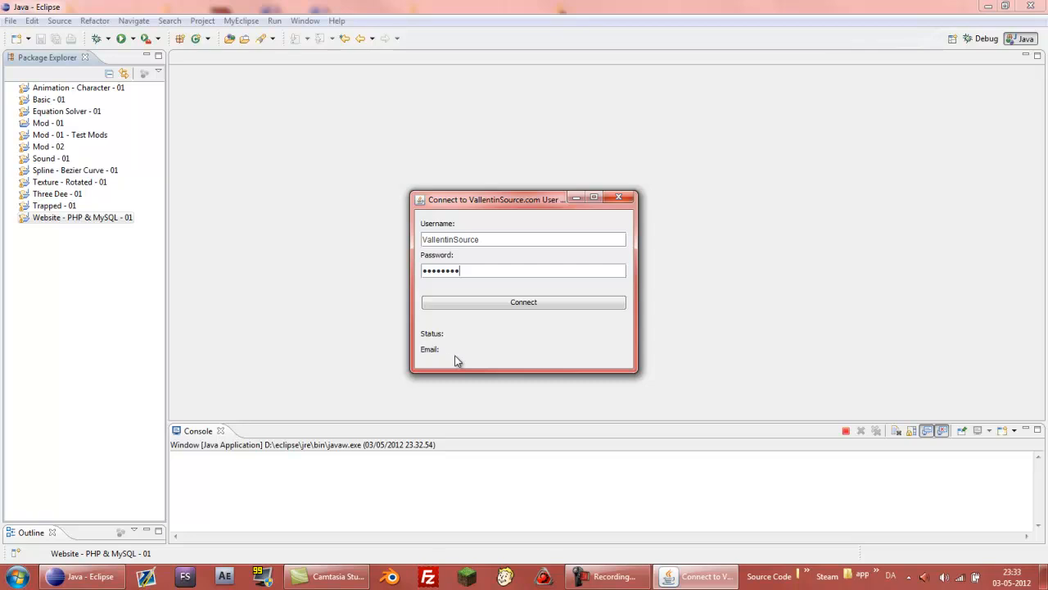
mouse_move(501, 354)
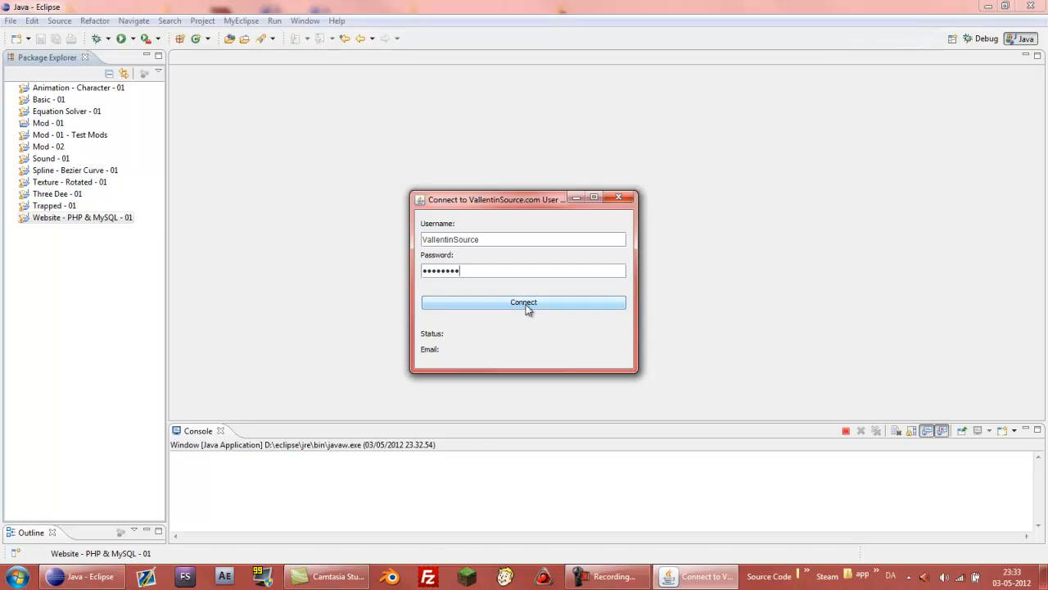
Connect with the filled-in valid credentials so the account's email appears.
left_click(524, 301)
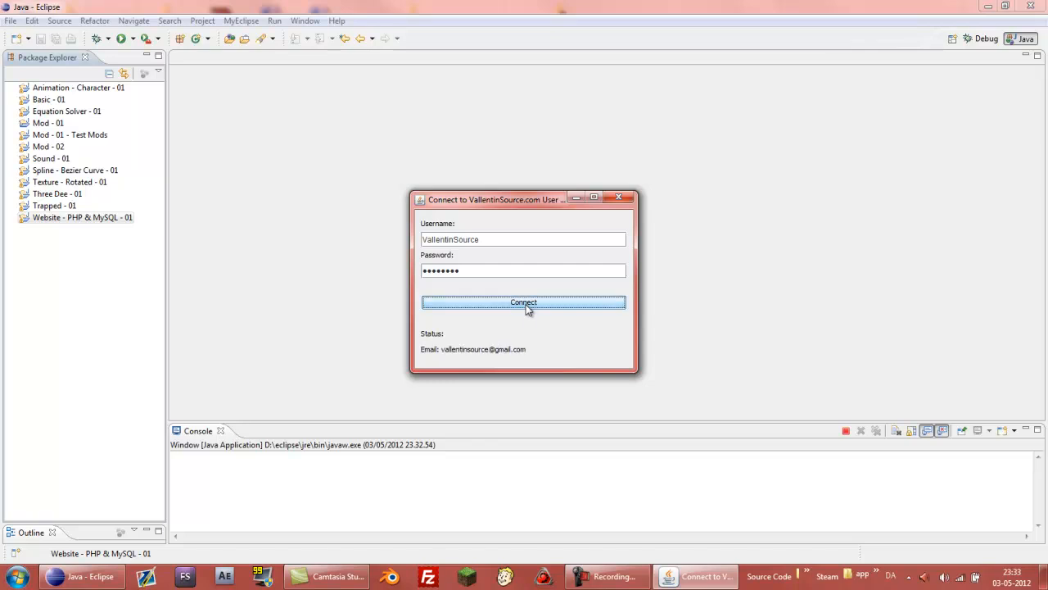
mouse_move(445, 364)
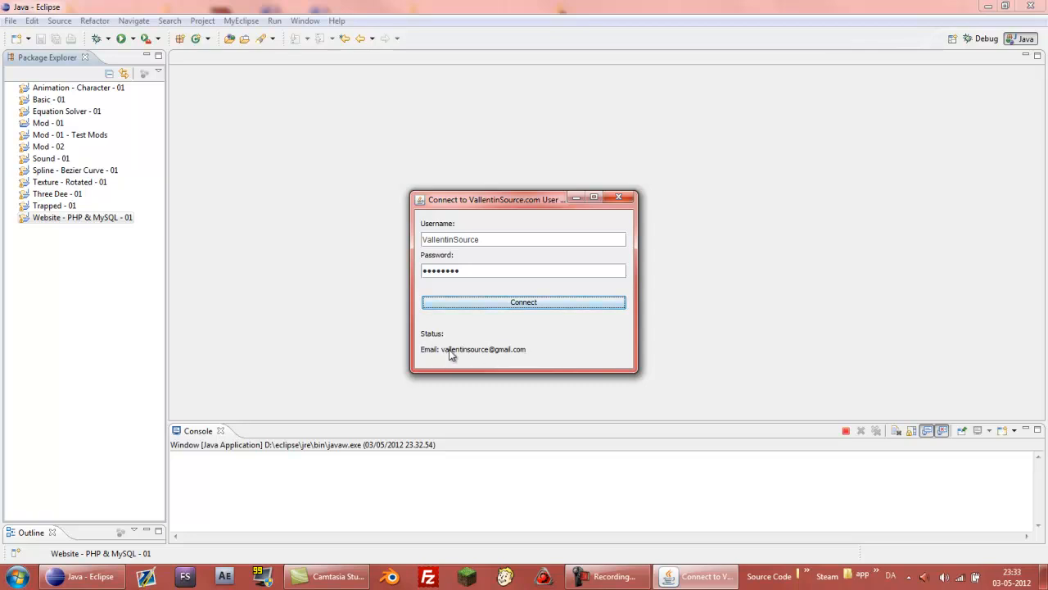
mouse_move(527, 355)
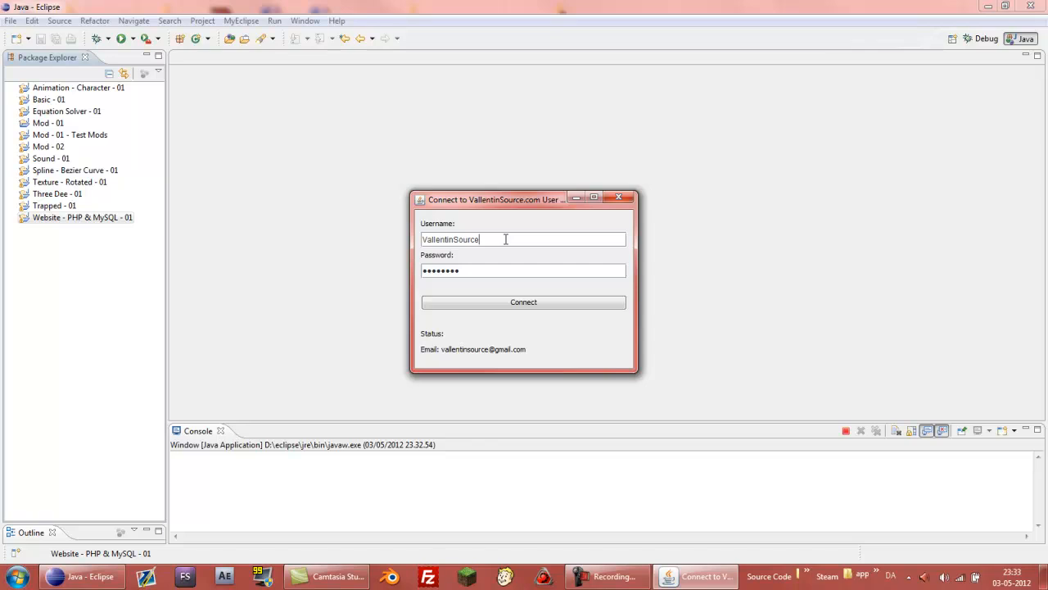
Alter the username and connect, getting a blank email back.
double_click(449, 239)
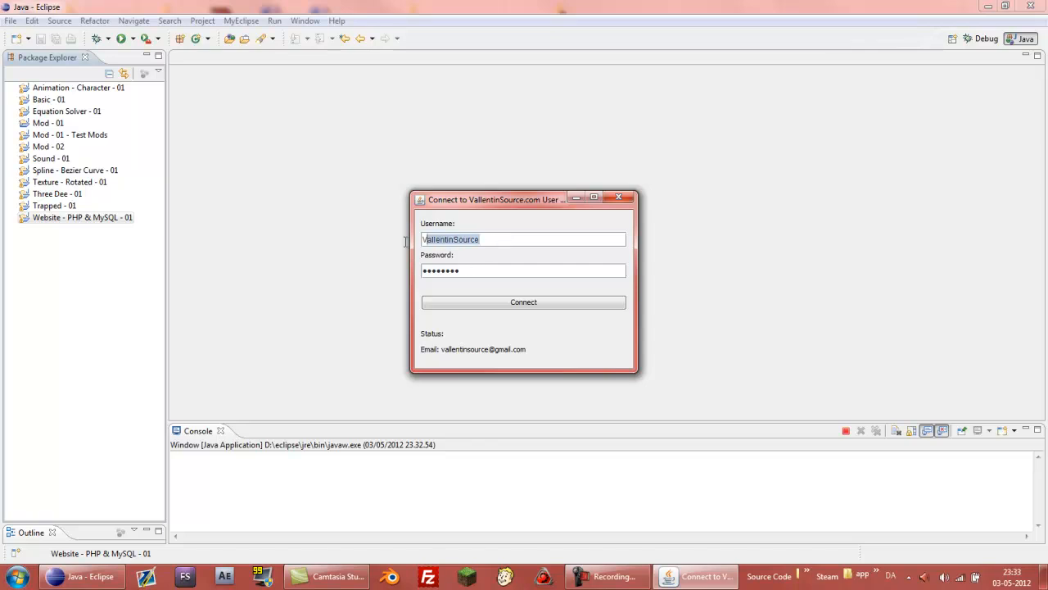
mouse_move(399, 246)
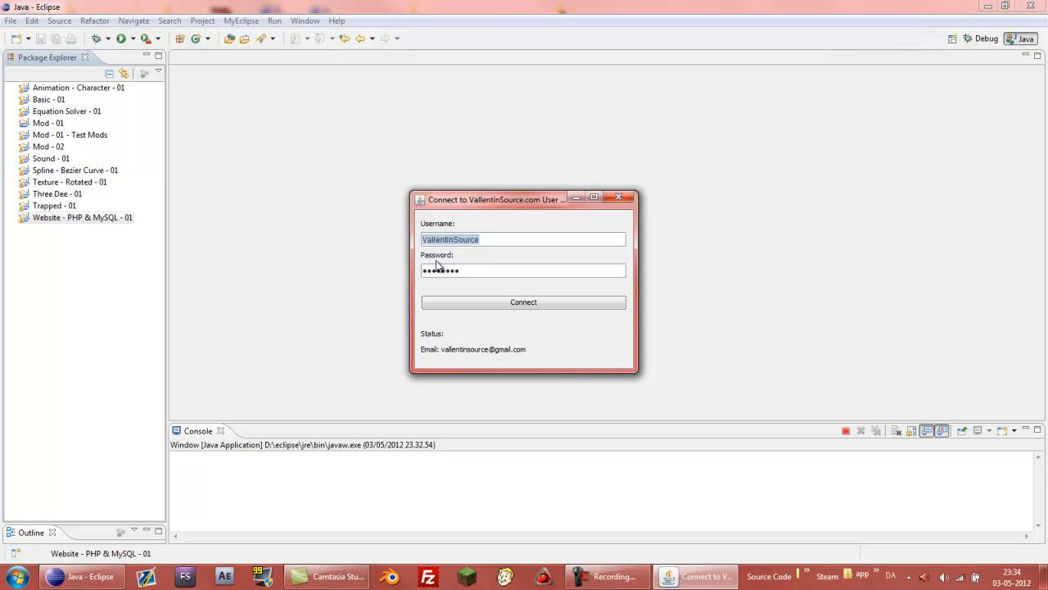
type("•")
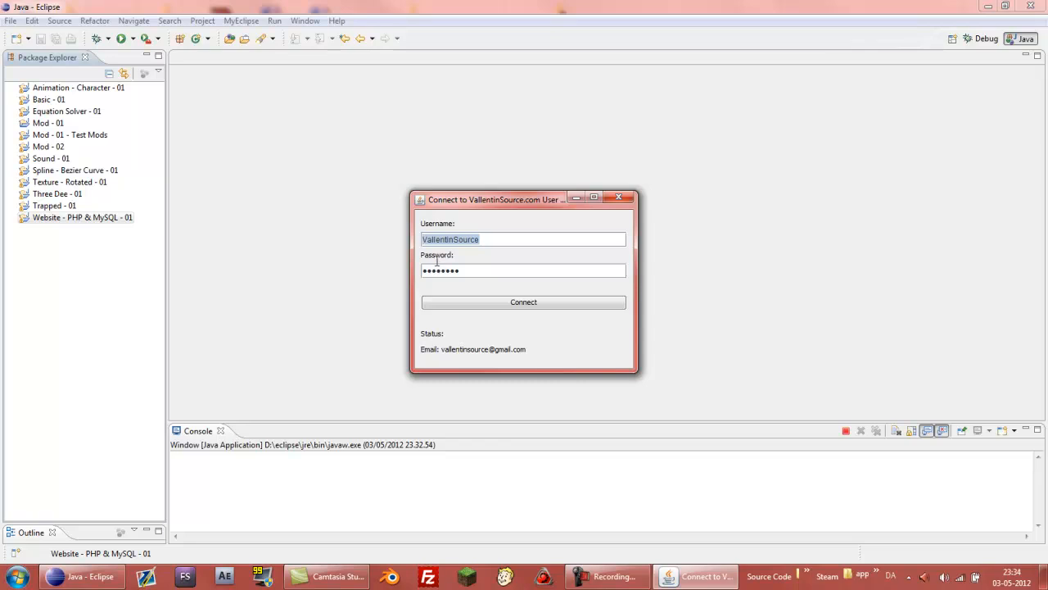
left_click(495, 239)
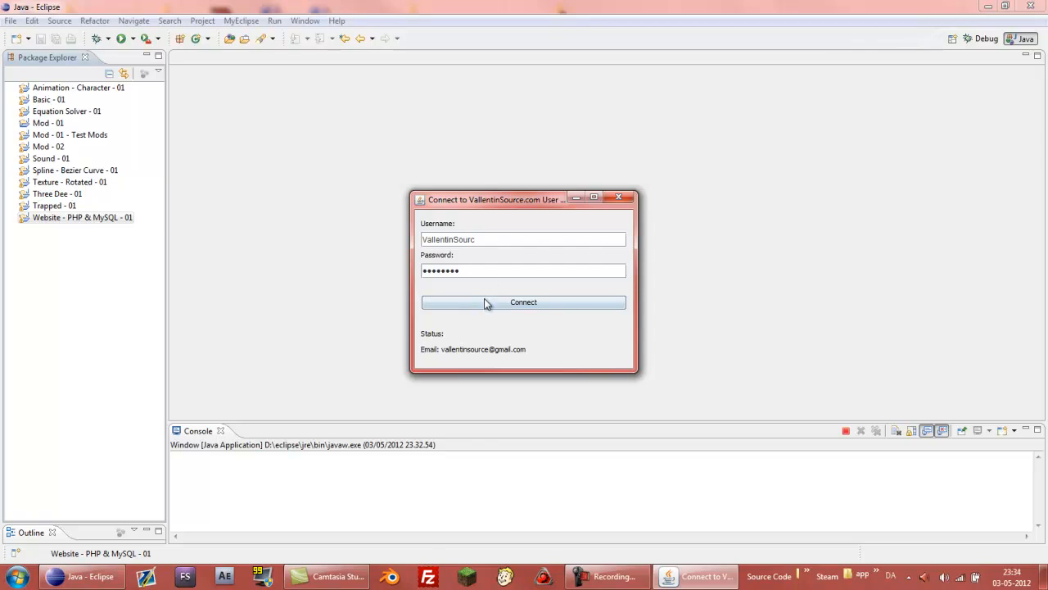
left_click(524, 301)
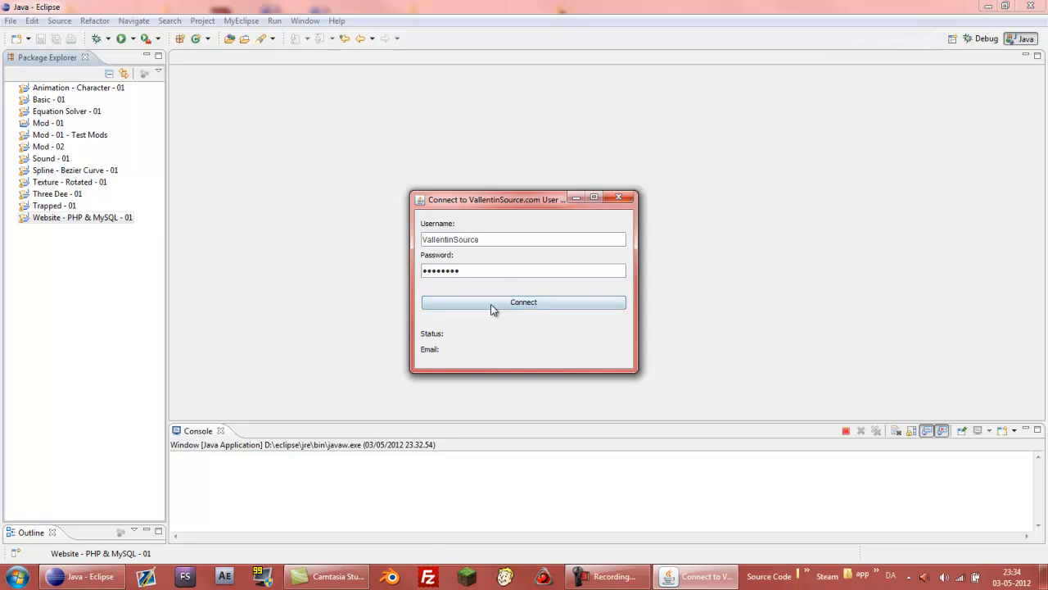
Make the password wrong for a blank result, then restore correct credentials to retrieve the email.
left_click(524, 302)
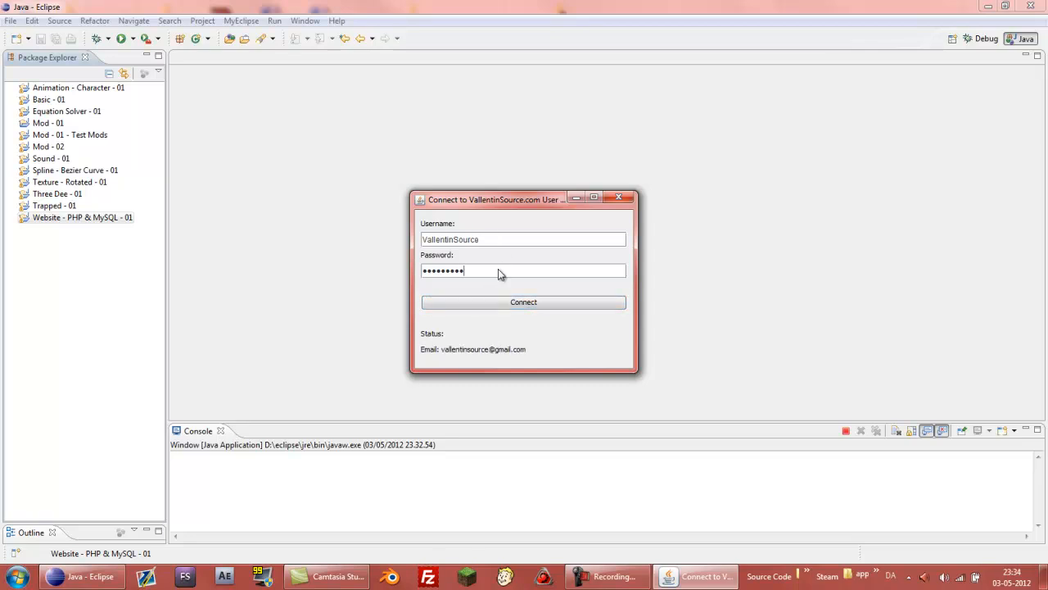
left_click(524, 302)
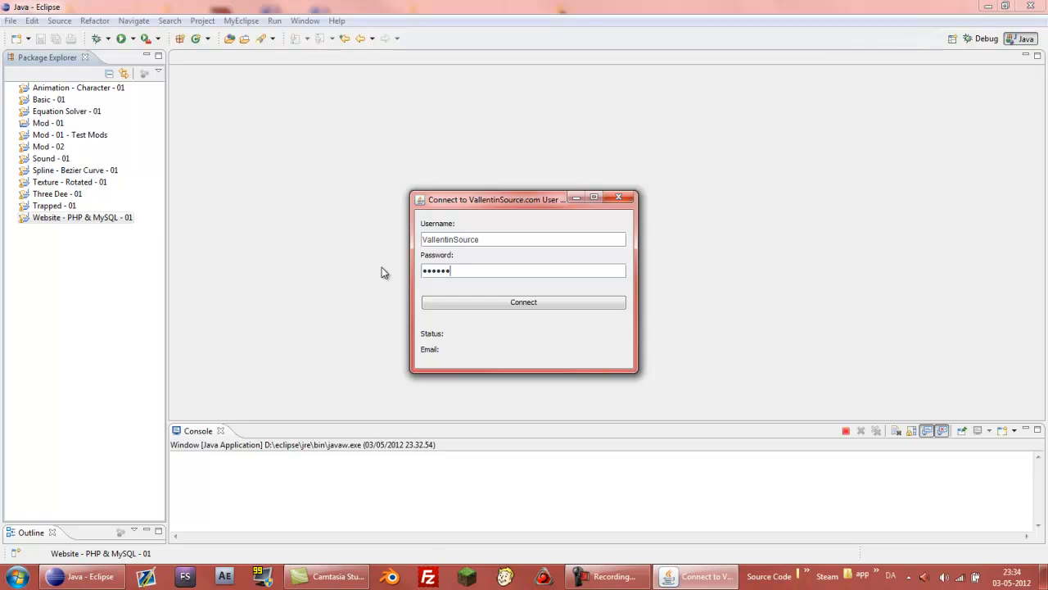
left_click(524, 302)
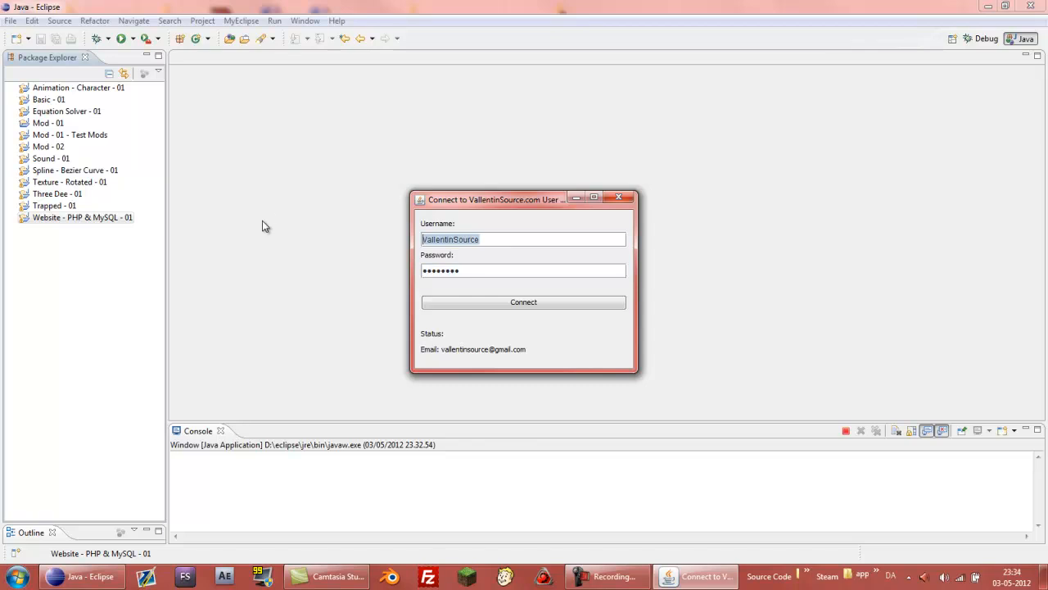
Connect as the second account 'Ploug' to show its email, then move to Chrome.
type("Ploug")
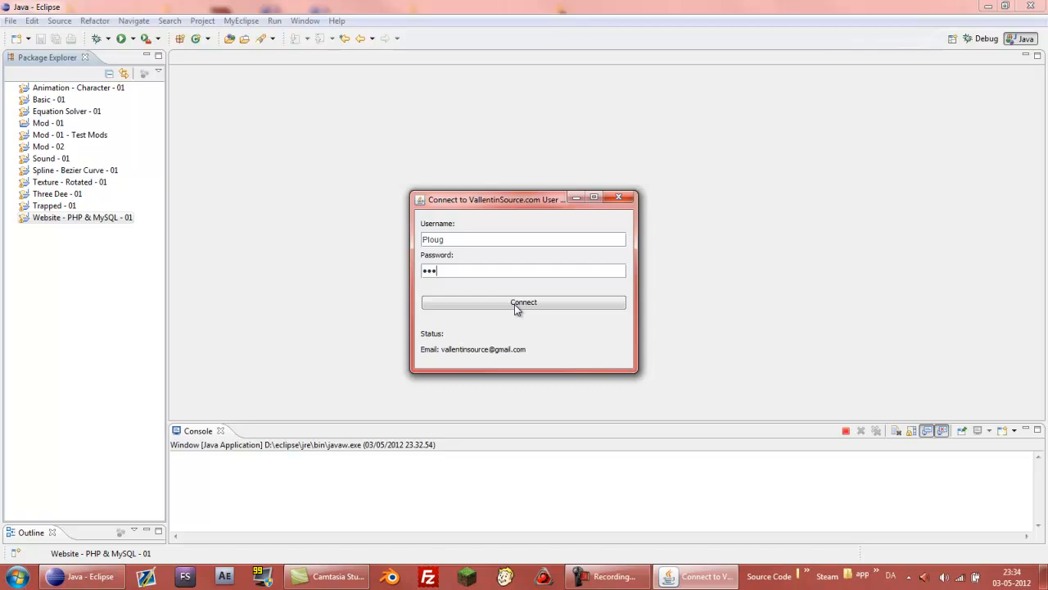
left_click(525, 302)
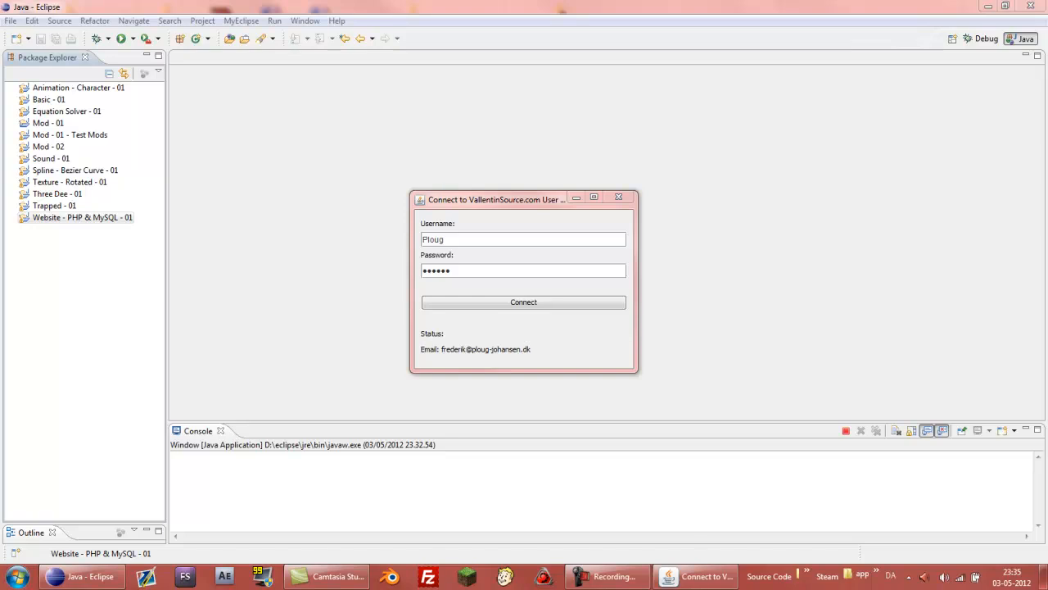
left_click(700, 576)
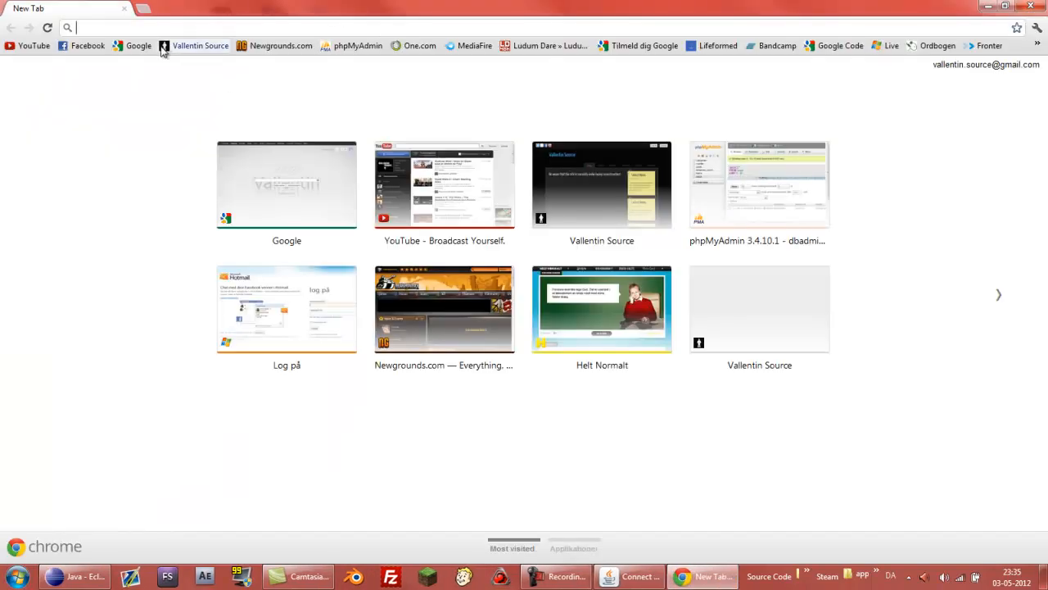
Load the Vallentin Source site from the bookmark in a new tab.
left_click(200, 46)
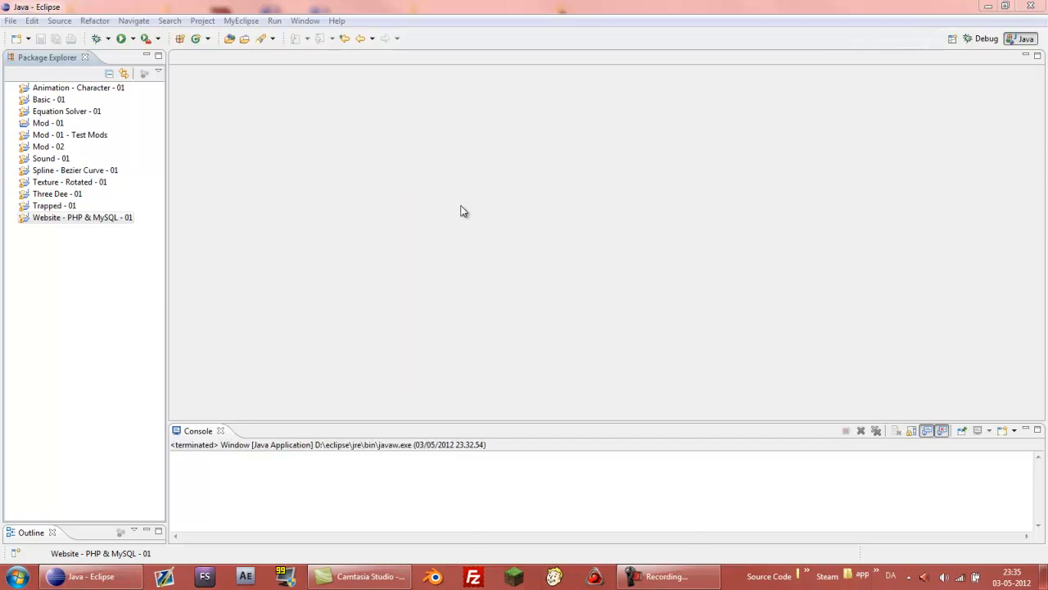
mouse_move(413, 242)
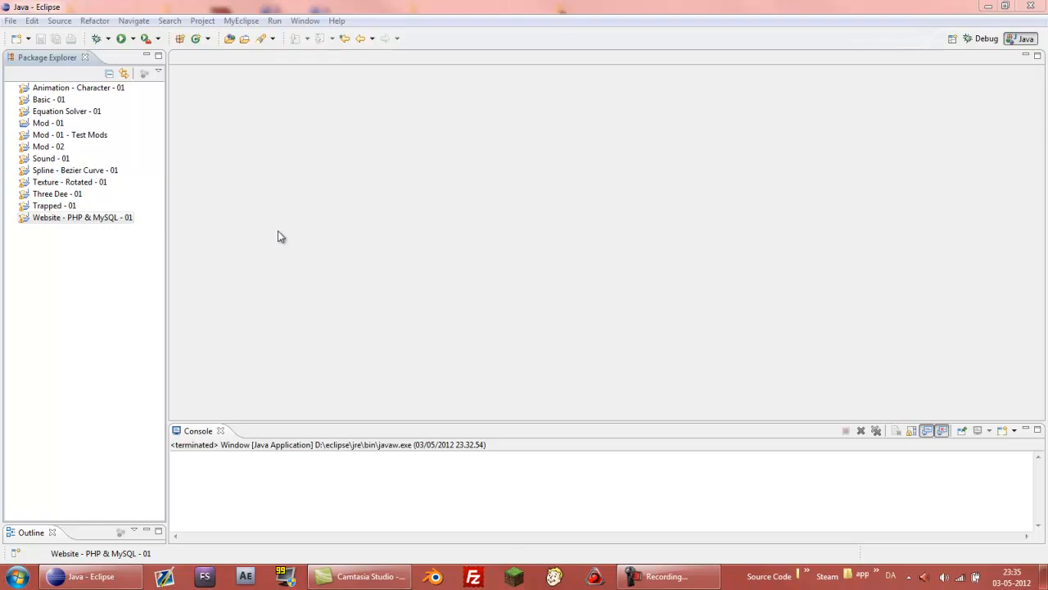
mouse_move(269, 233)
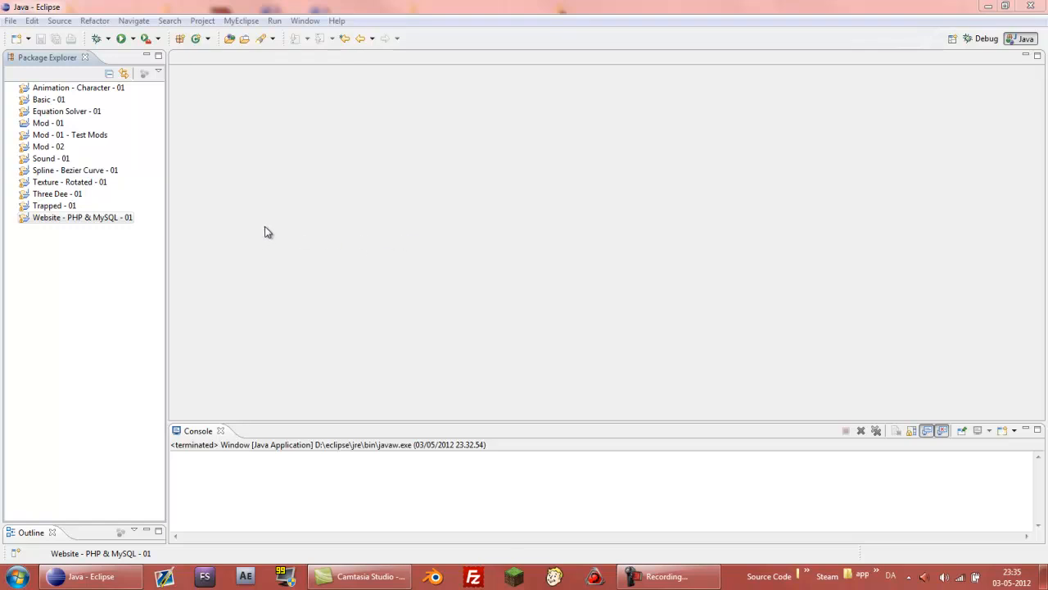